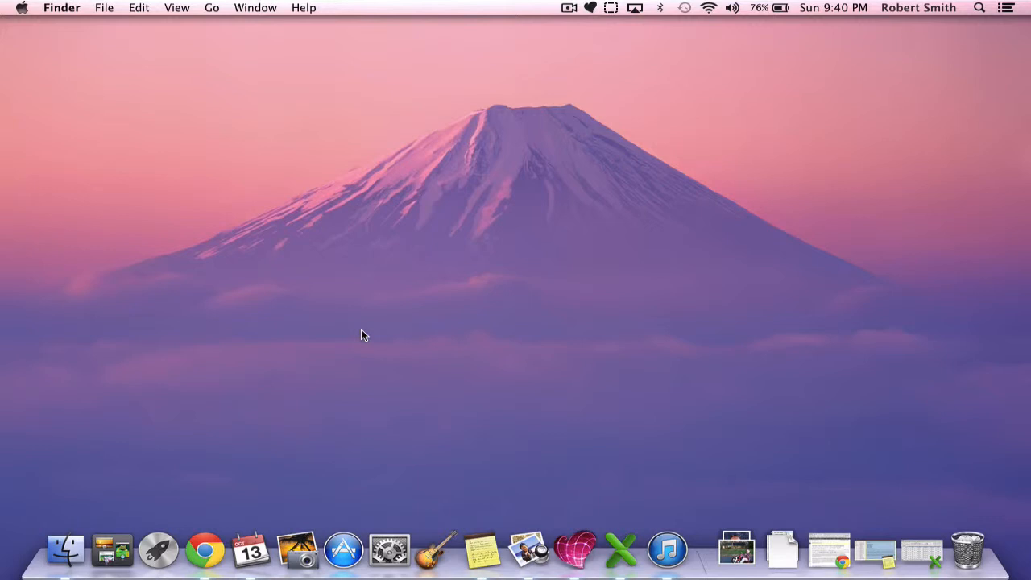
pyautogui.moveTo(918, 552)
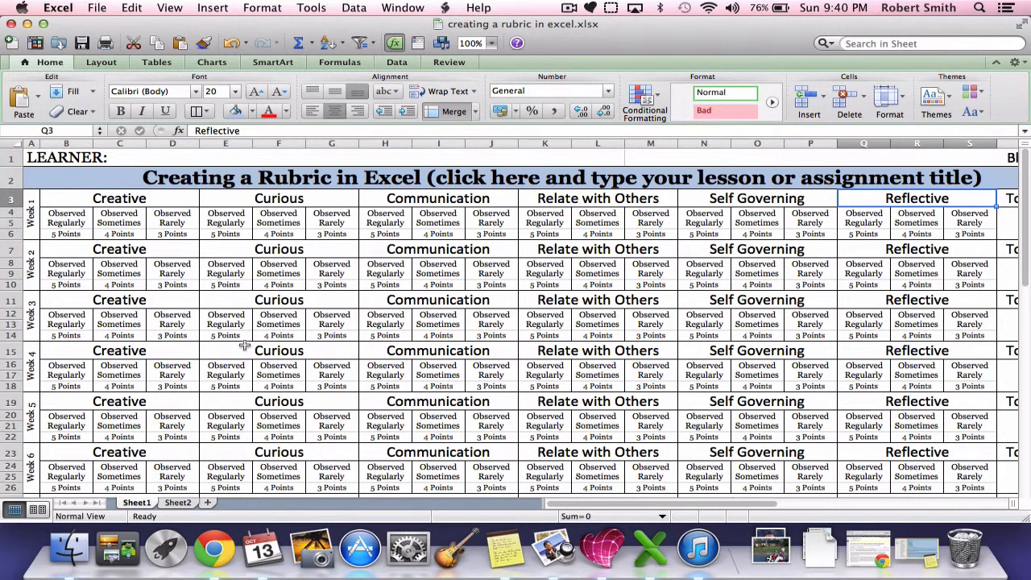
pyautogui.moveTo(296, 206)
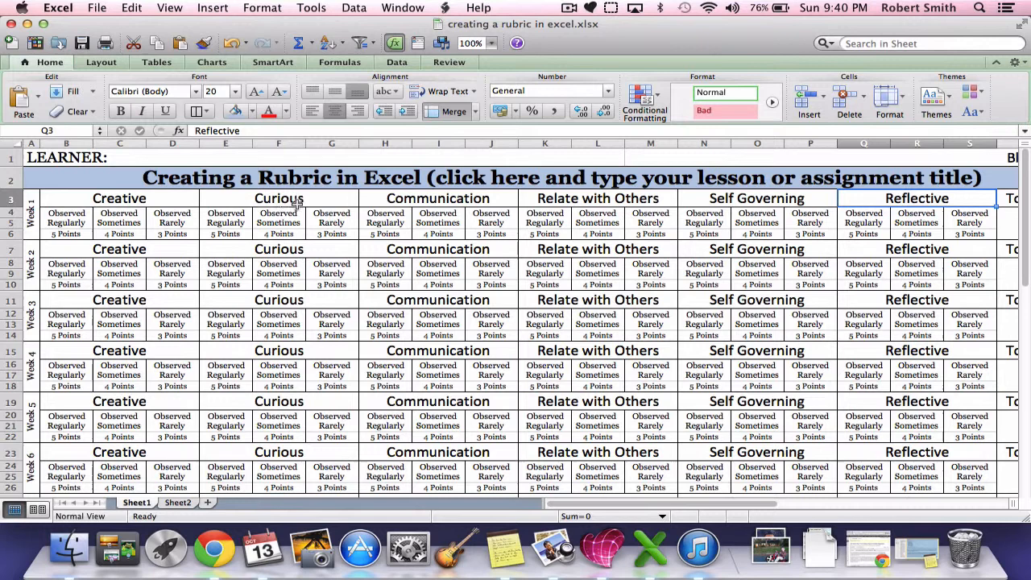
pyautogui.moveTo(320, 207)
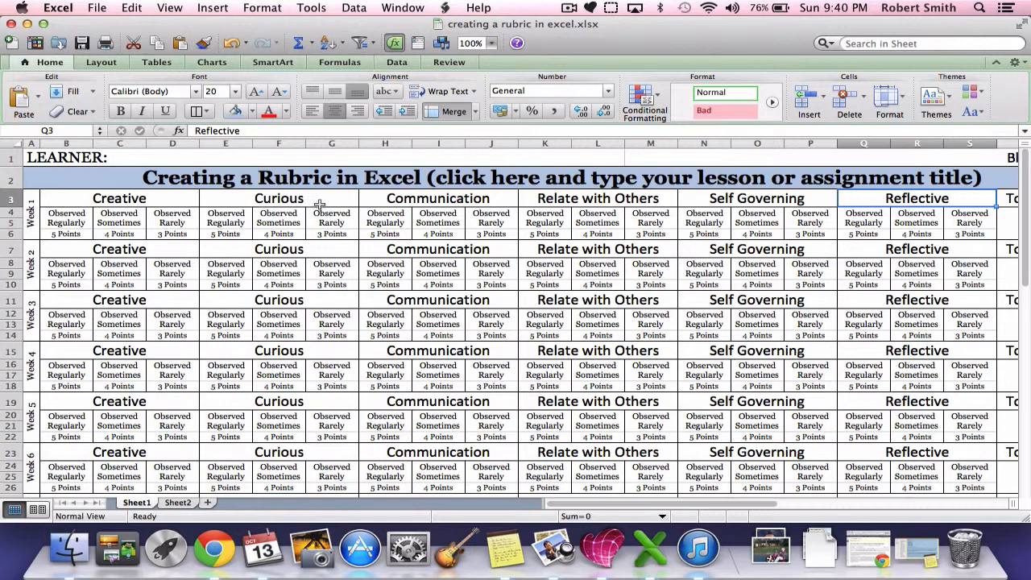
# - Switch from the finished rubric on Sheet1 to the empty Sheet2
pyautogui.click(177, 502)
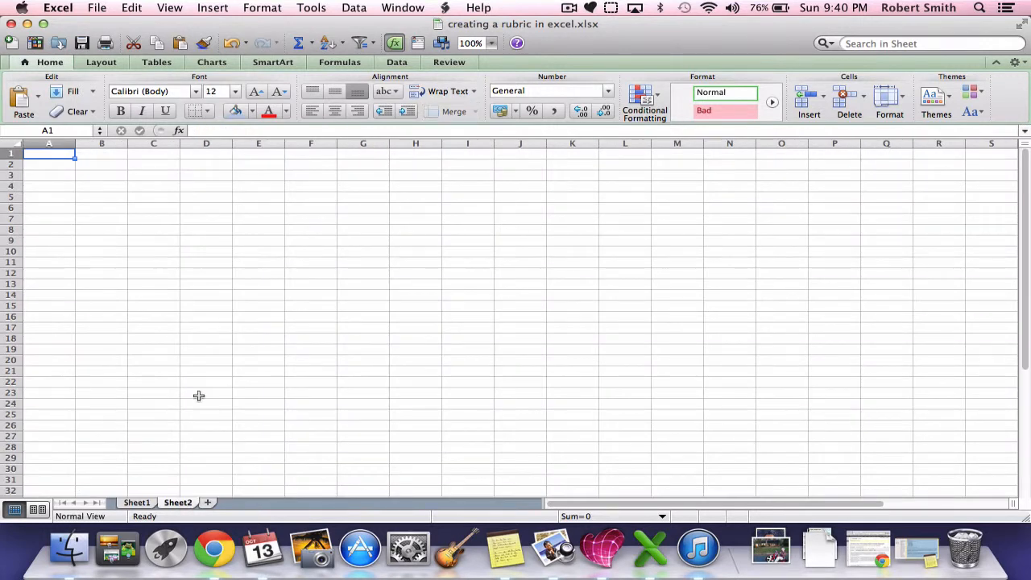
pyautogui.moveTo(156, 208)
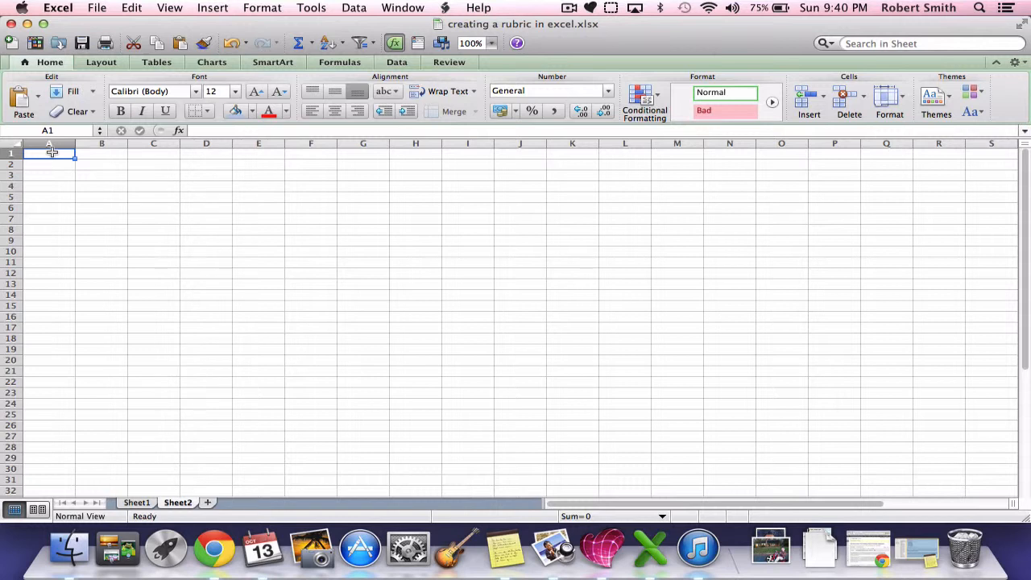
pyautogui.moveTo(35, 332)
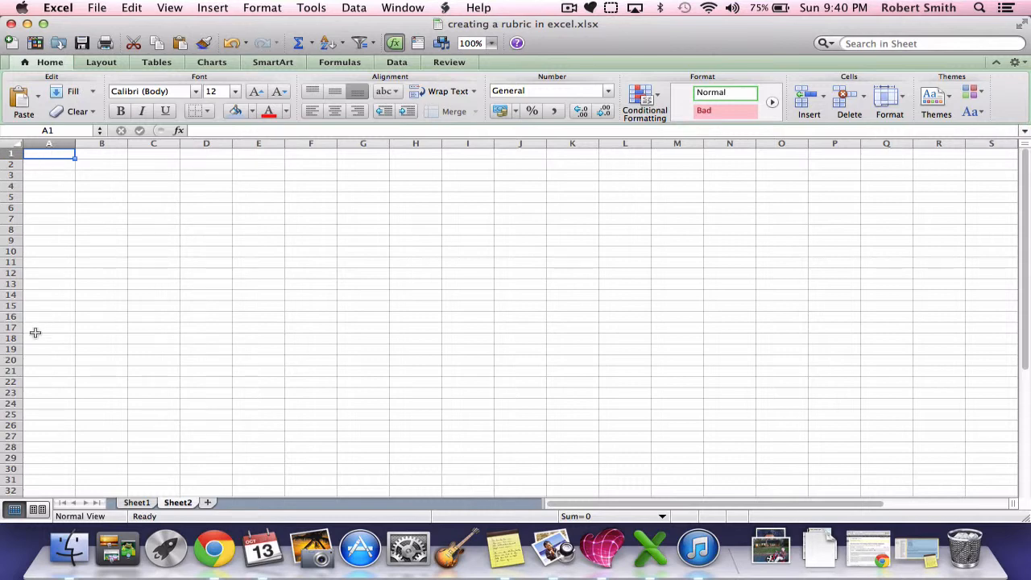
# - Go back to the completed weekly rubric on Sheet1
pyautogui.click(135, 503)
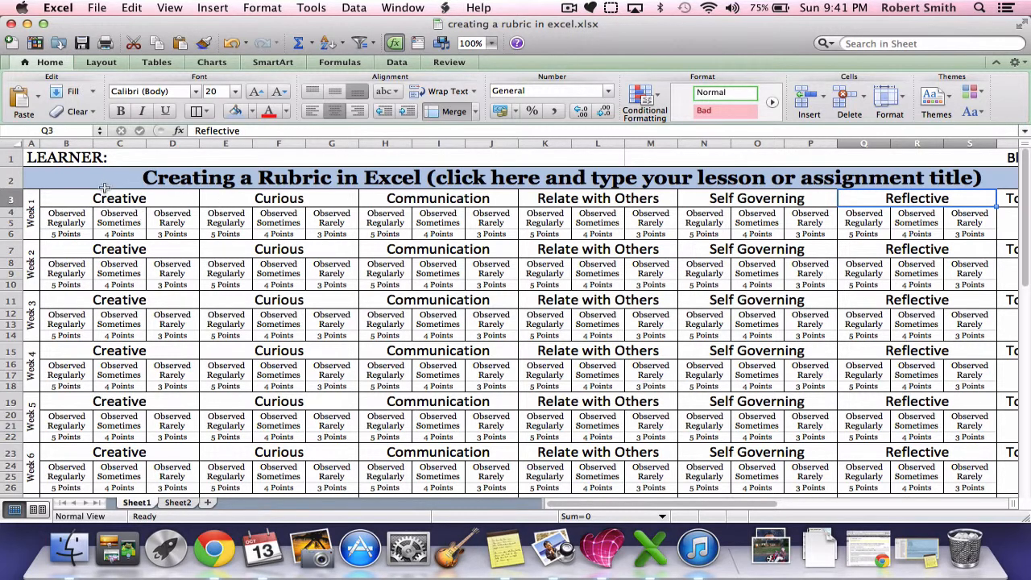
pyautogui.moveTo(47, 180)
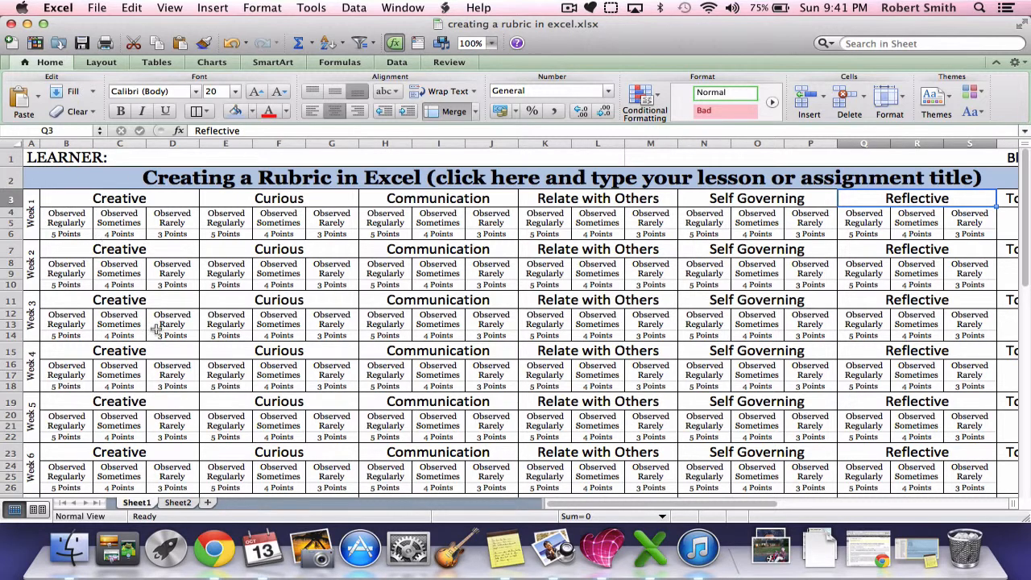
# - Return to the blank Sheet2 to start building the new rubric
pyautogui.click(177, 502)
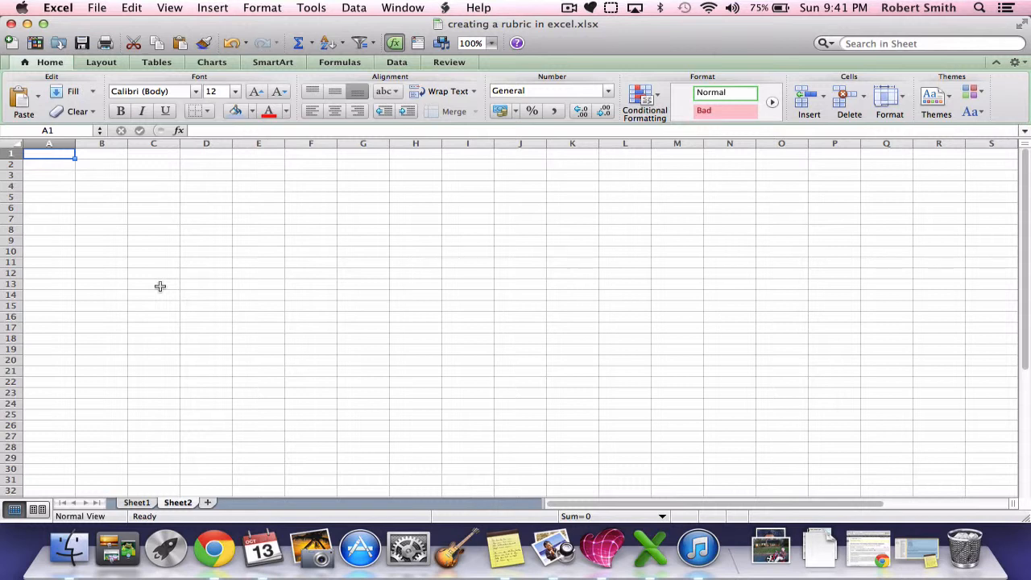
# - Enter the label LEARNER: in cell A1, then select A1 and B1 beside it
pyautogui.write('LEARNER:')
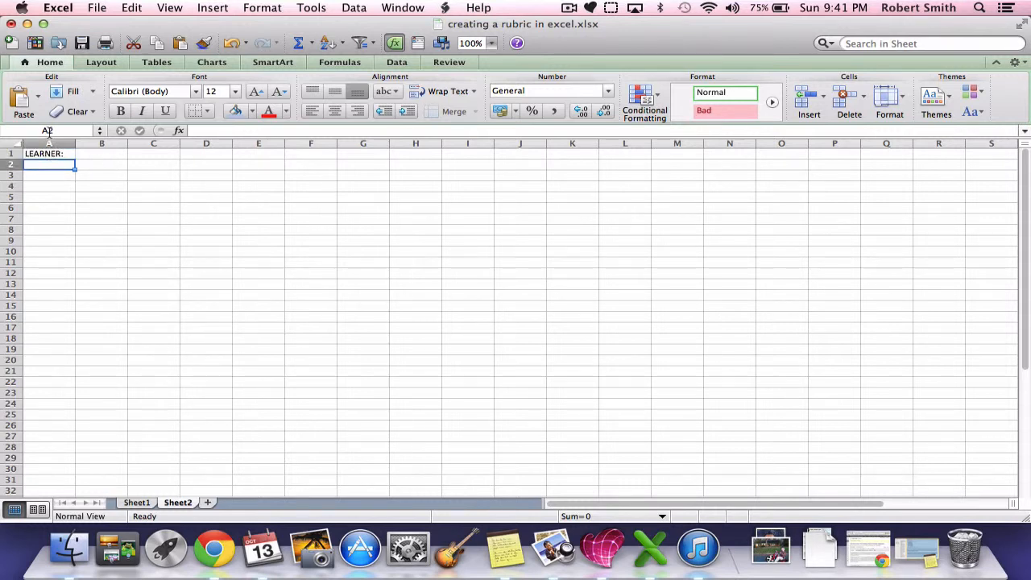
pyautogui.click(48, 153)
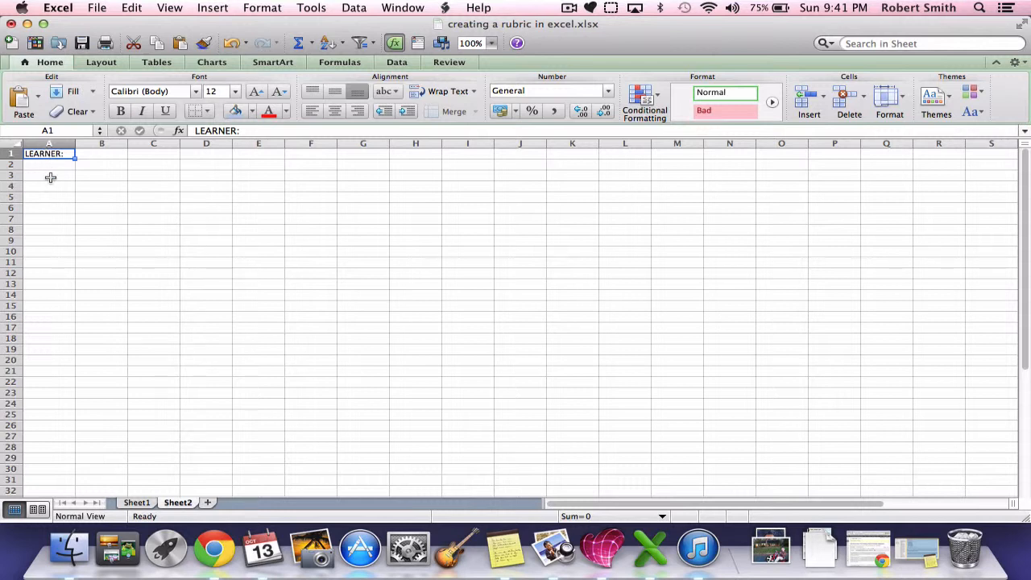
pyautogui.click(100, 155)
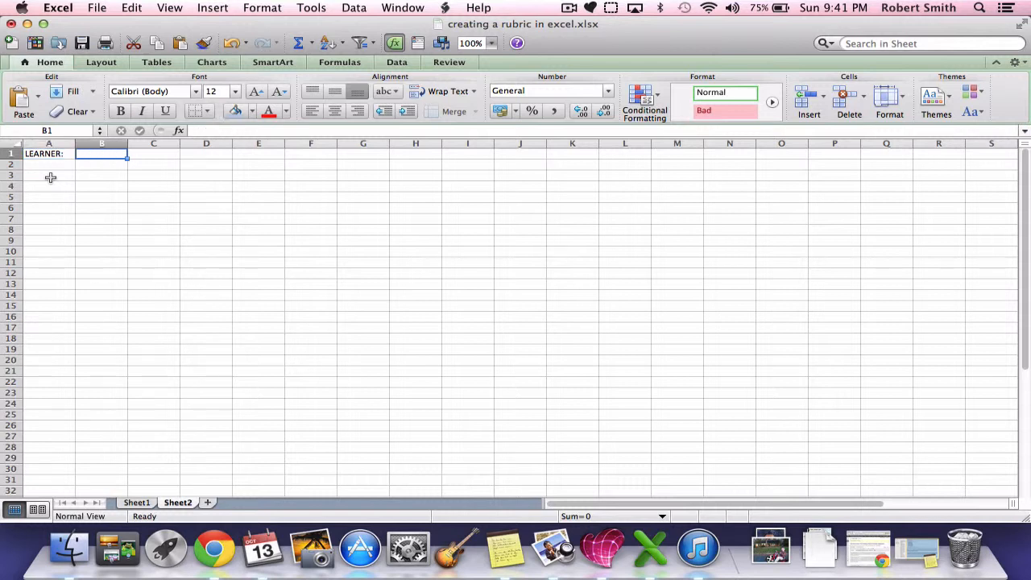
# - Enter the title 'Creating a Rubric in Excel' in cell A2 below LEARNER:
pyautogui.click(48, 153)
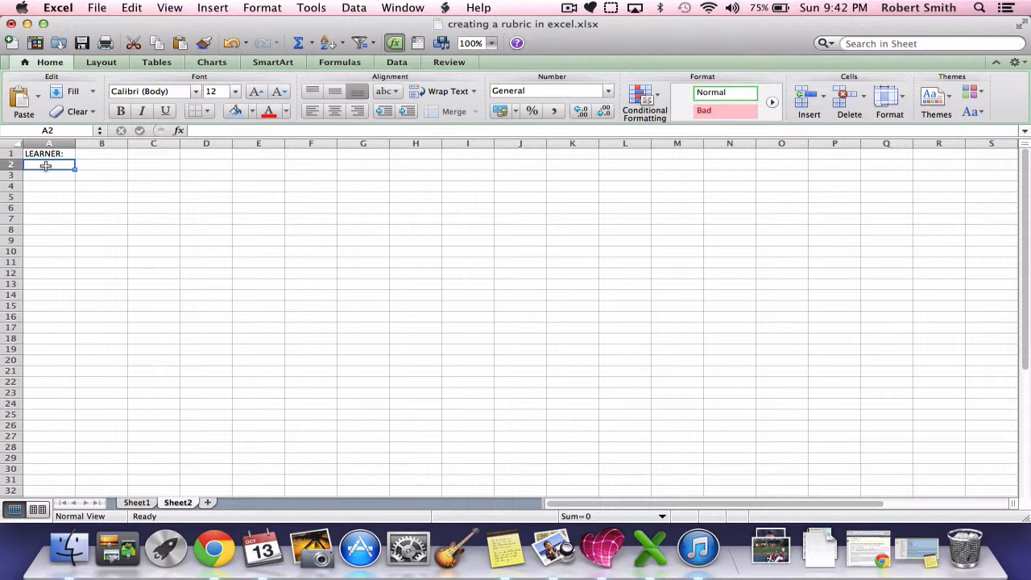
pyautogui.write('Creating a Rubric in Excel')
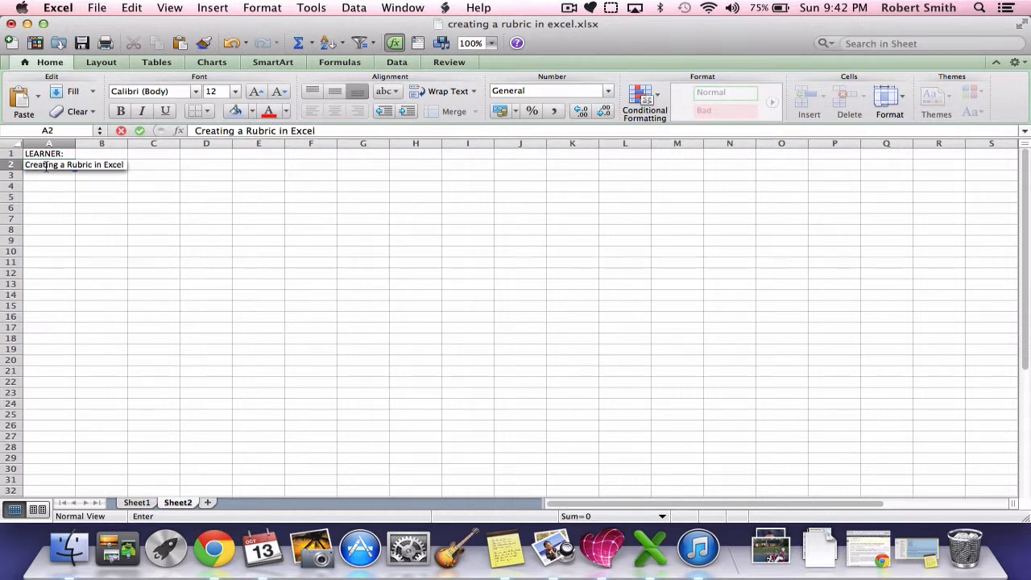